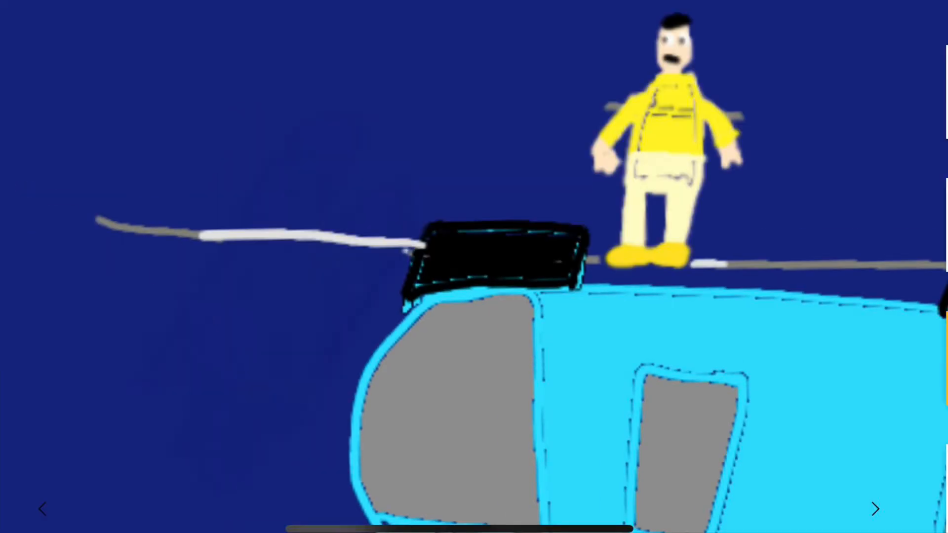
- Advance from the helicopter slide to the slide with the pink creature
{"action": "left_click", "coordinate": [875, 509]}
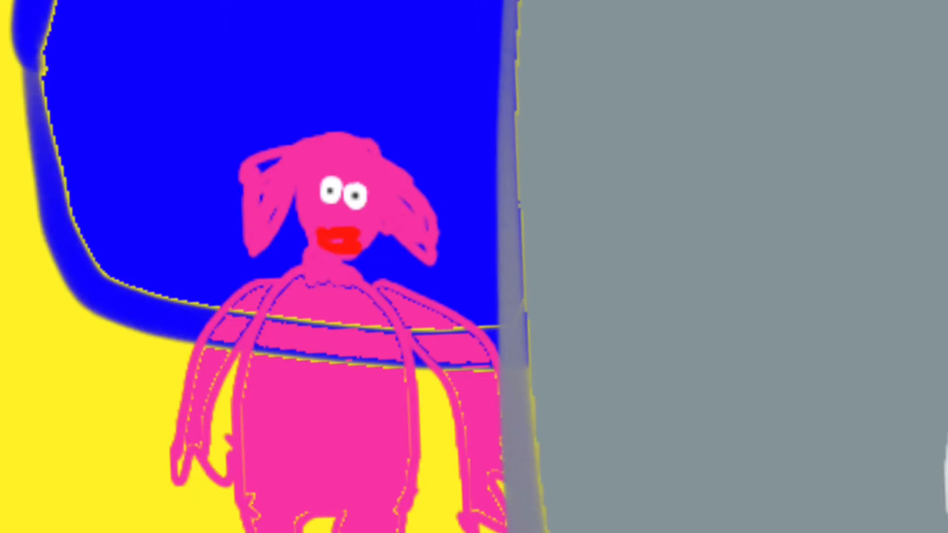